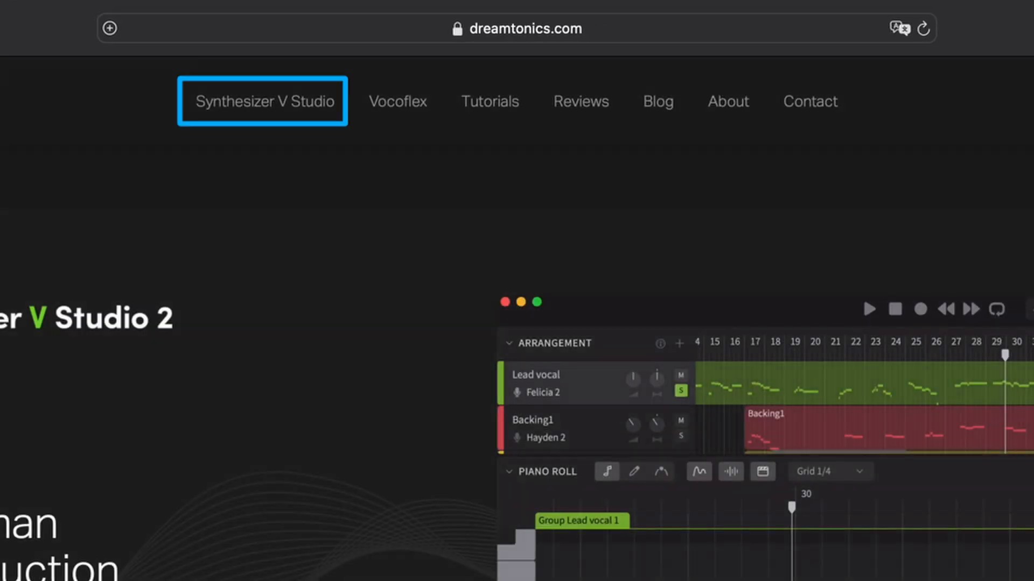
Browse the Dreamtonics site to the Synthesizer V Studio 2 Free Trials download section.
{"action": "left_click", "coordinate": [264, 101]}
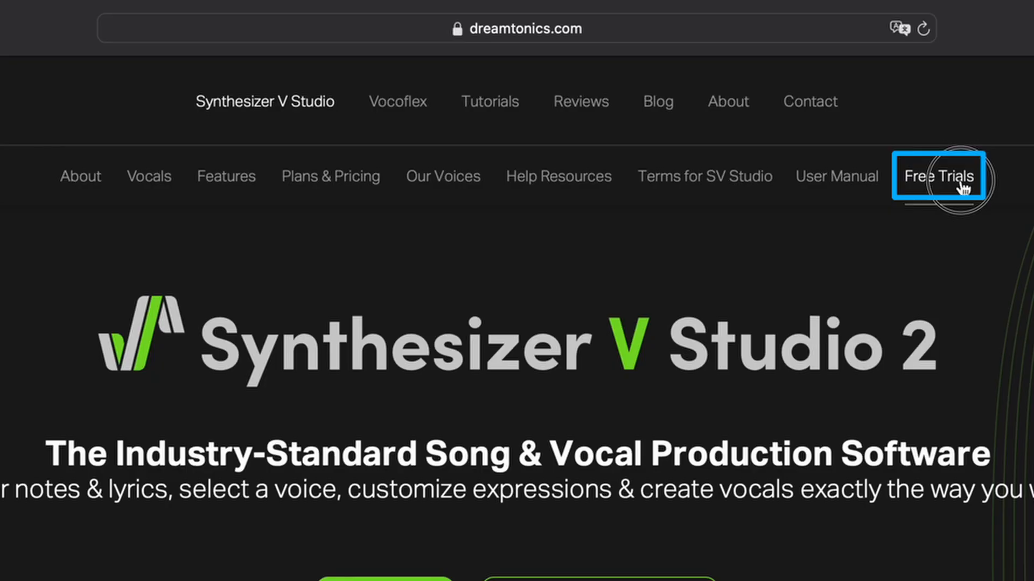
{"action": "left_click", "coordinate": [937, 176]}
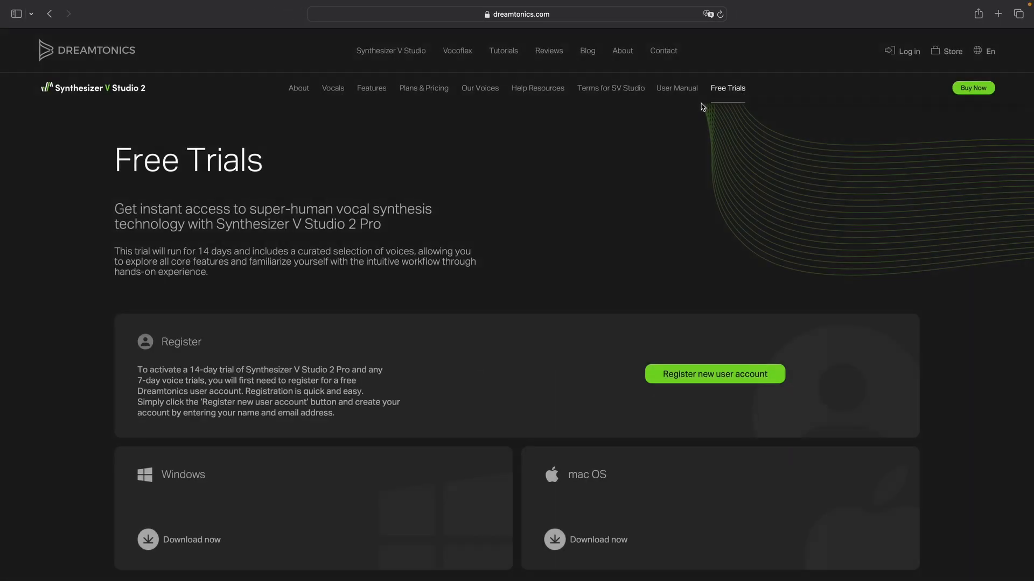
{"action": "scroll", "scroll_direction": "down", "scroll_amount": 3}
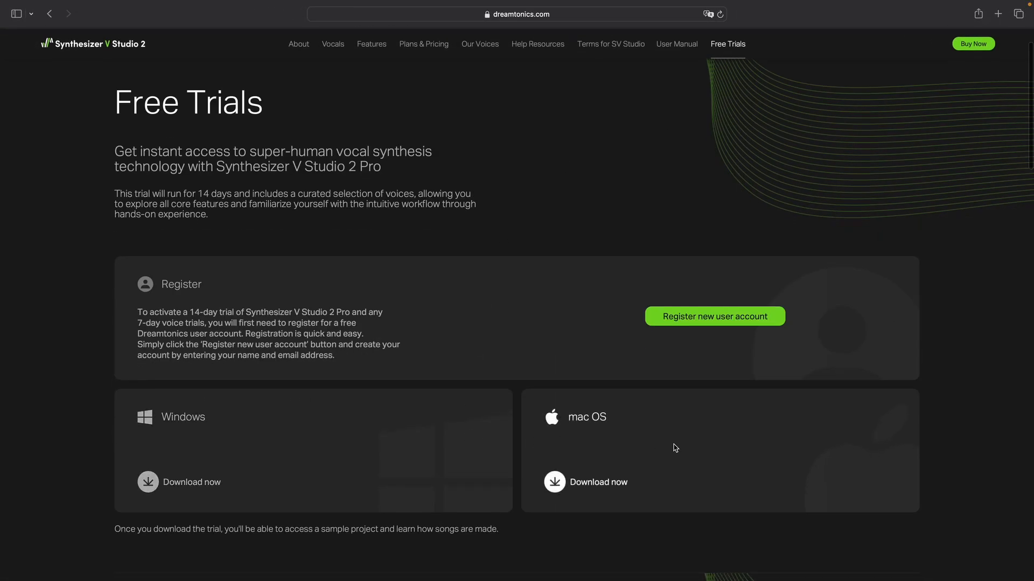
{"action": "mouse_move", "coordinate": [758, 447]}
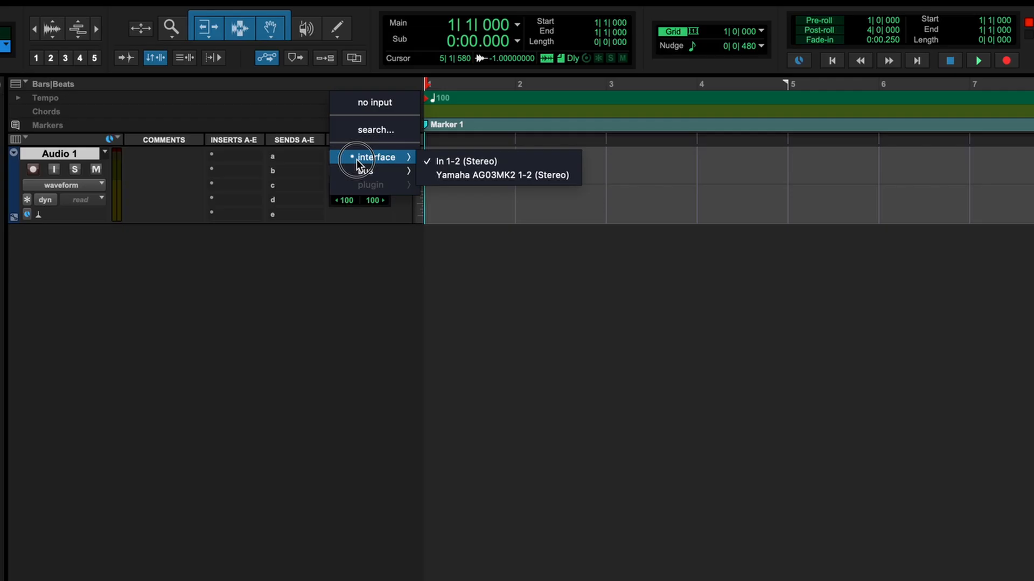
Set Audio 1's input to the Yamaha AG03MK2 and record the vocal take Audio 1_27.
{"action": "left_click", "coordinate": [500, 174]}
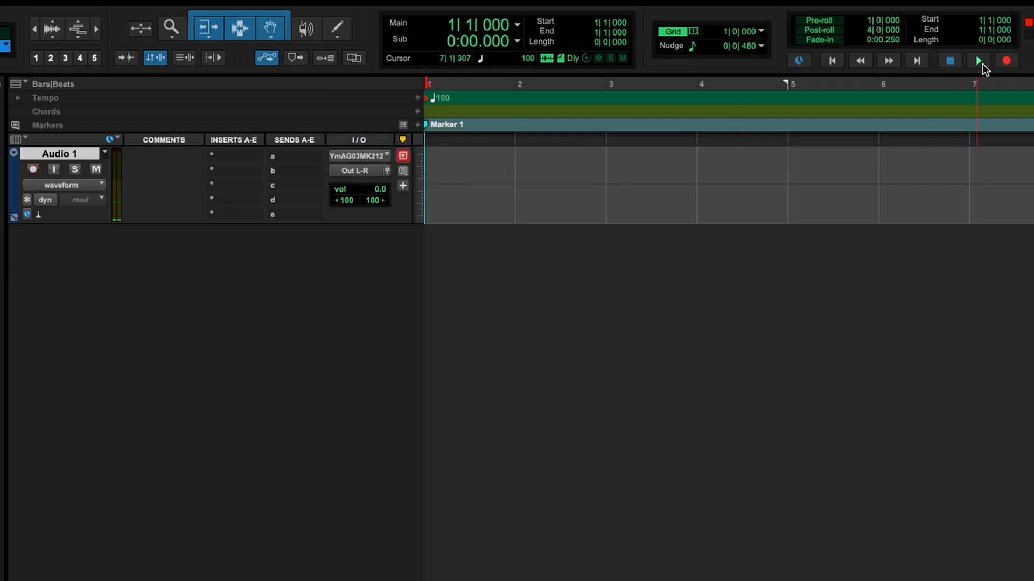
{"action": "left_click", "coordinate": [978, 60]}
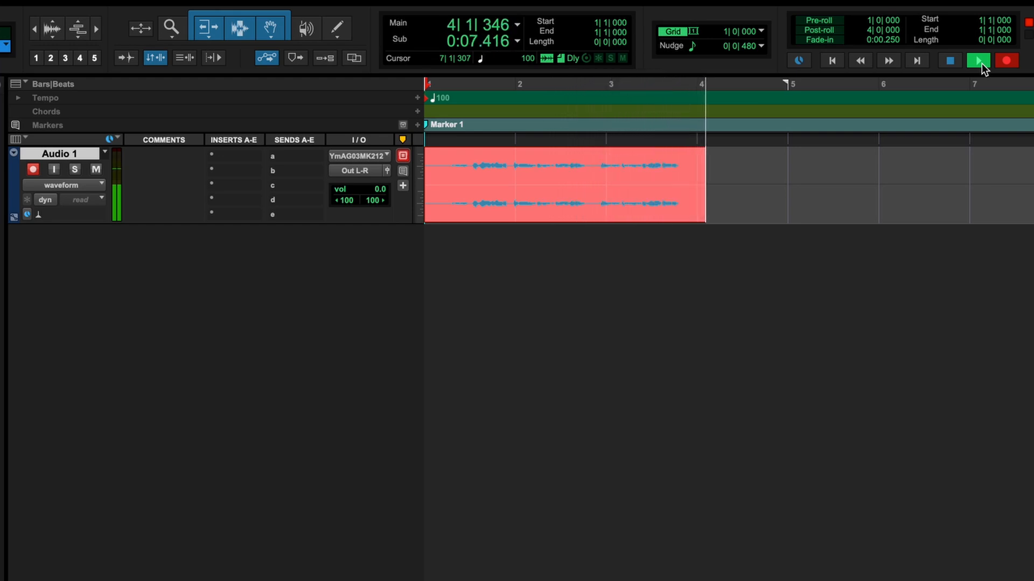
{"action": "left_click", "coordinate": [978, 60]}
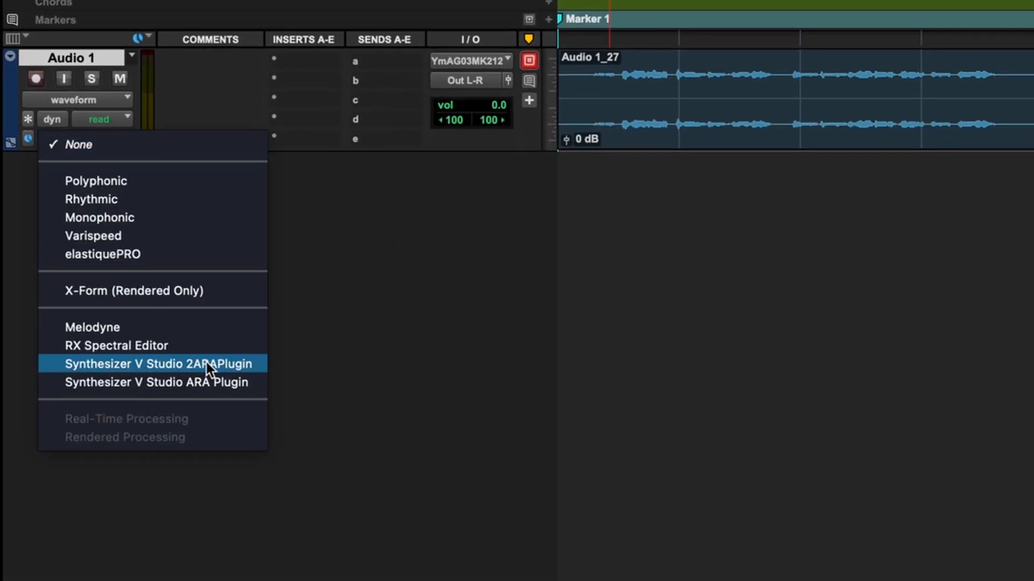
Attach the Synthesizer V Studio 2 ARA Plugin to the clip and begin browser sign-in.
{"action": "left_click", "coordinate": [156, 363]}
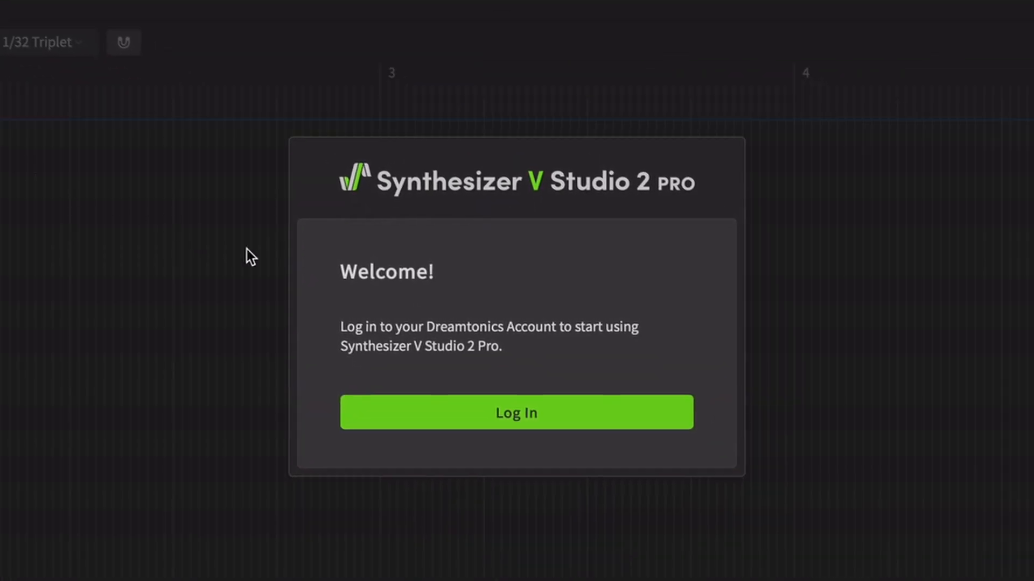
{"action": "left_click", "coordinate": [516, 413]}
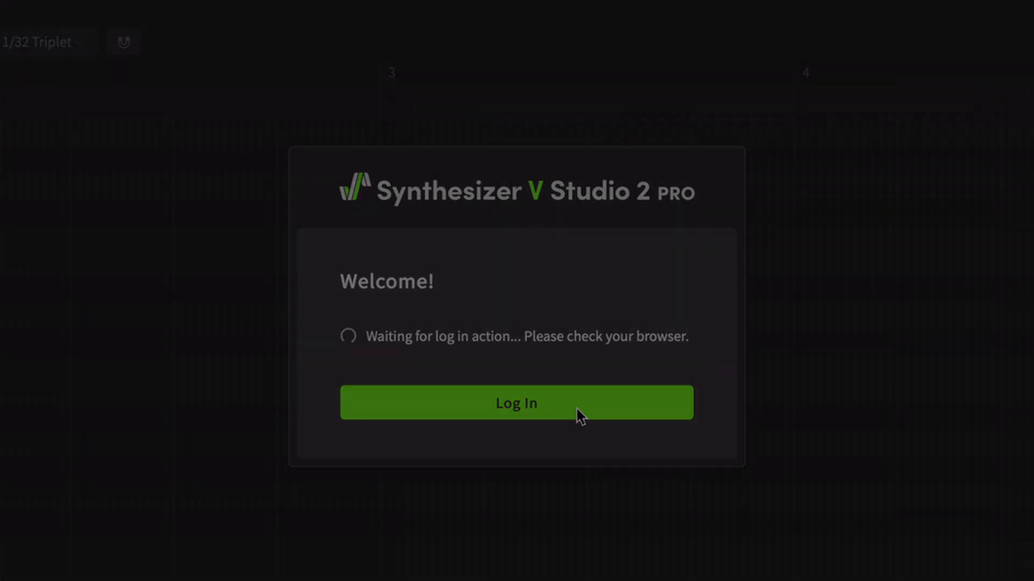
{"action": "left_click", "coordinate": [516, 403]}
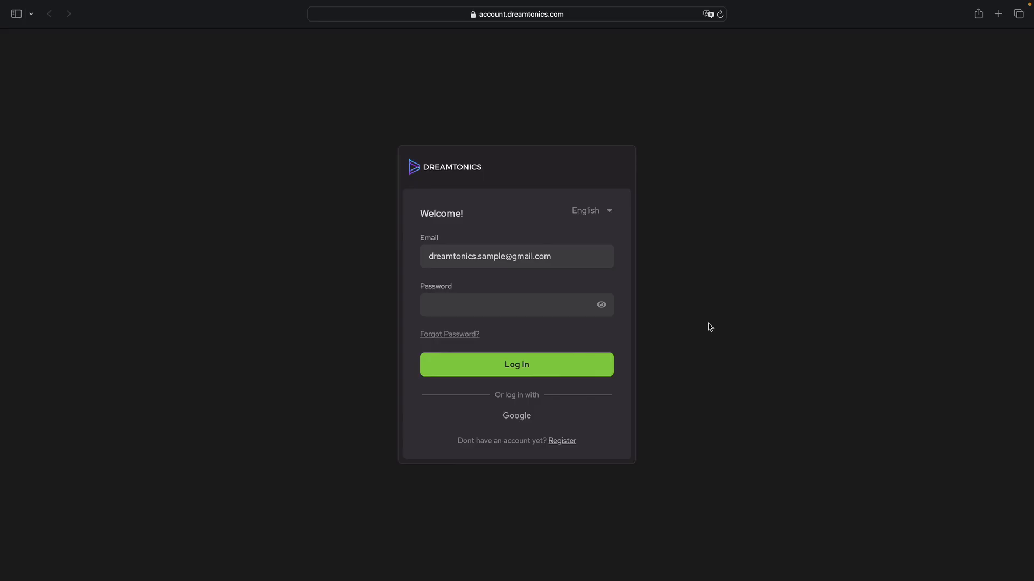
Log in to the Dreamtonics account on account.dreamtonics.com.
{"action": "left_click", "coordinate": [516, 305]}
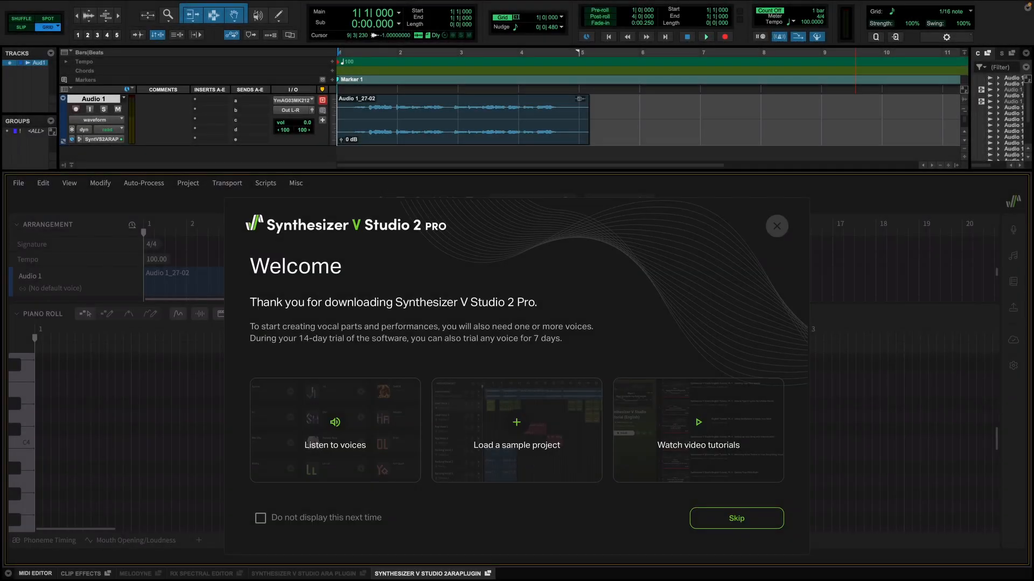
{"action": "mouse_move", "coordinate": [550, 415]}
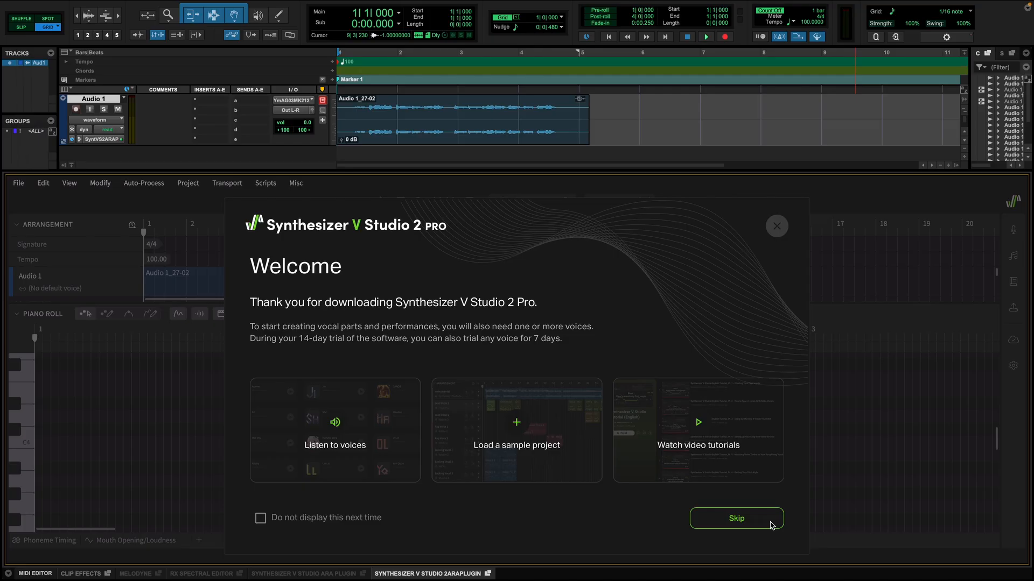
Skip the Synthesizer V Studio 2 Pro welcome dialog.
{"action": "left_click", "coordinate": [736, 518]}
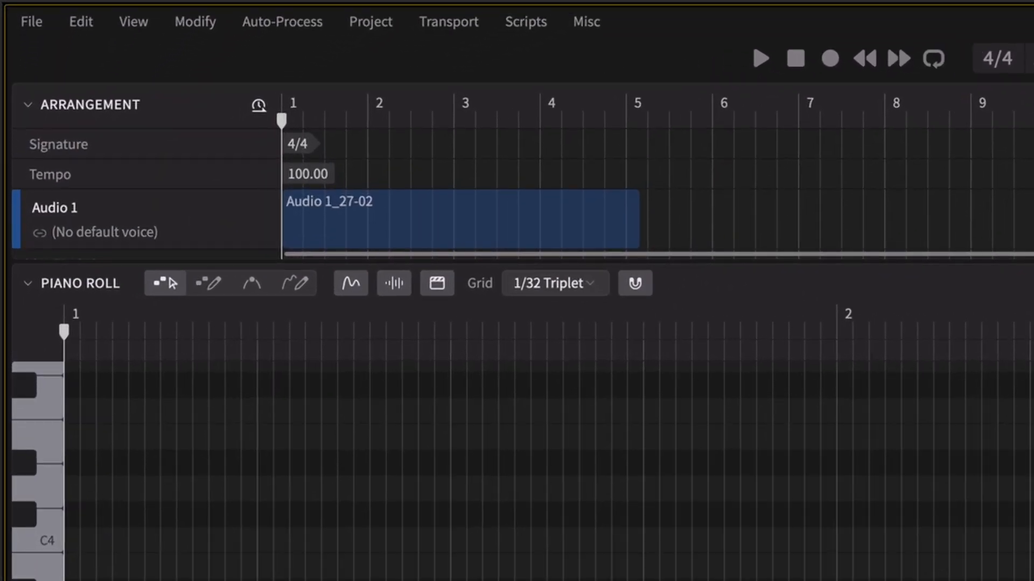
Run Extract Notes from Audio on the Audio 1_27-02 clip with default Voice-to-MIDI settings.
{"action": "right_click", "coordinate": [508, 234]}
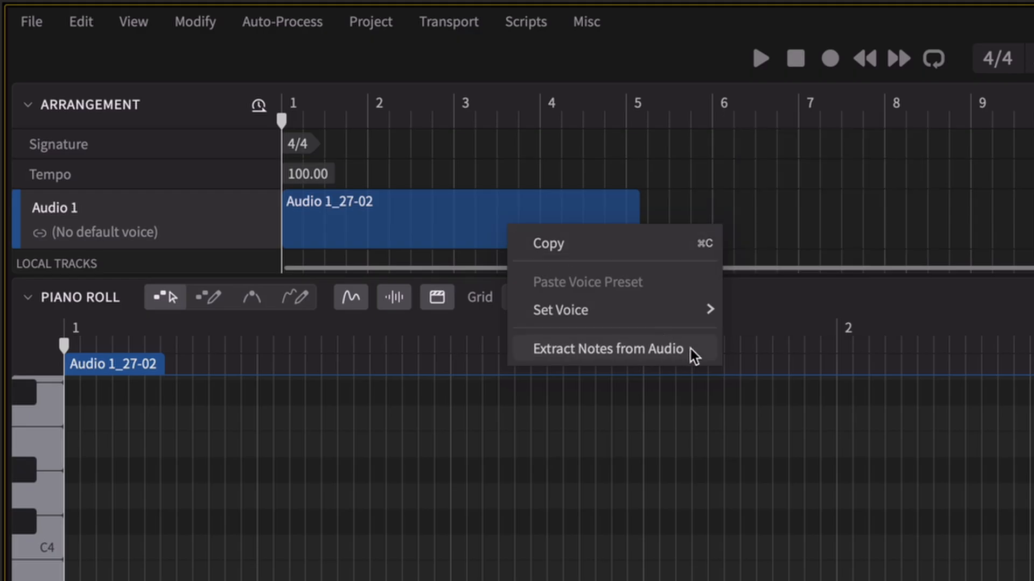
{"action": "left_click", "coordinate": [607, 349]}
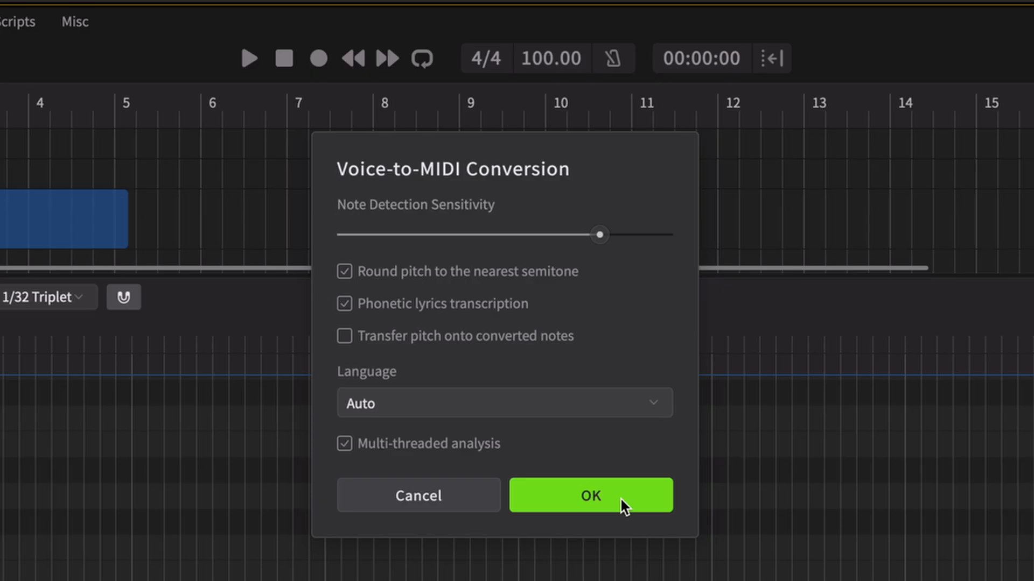
{"action": "left_click", "coordinate": [590, 495]}
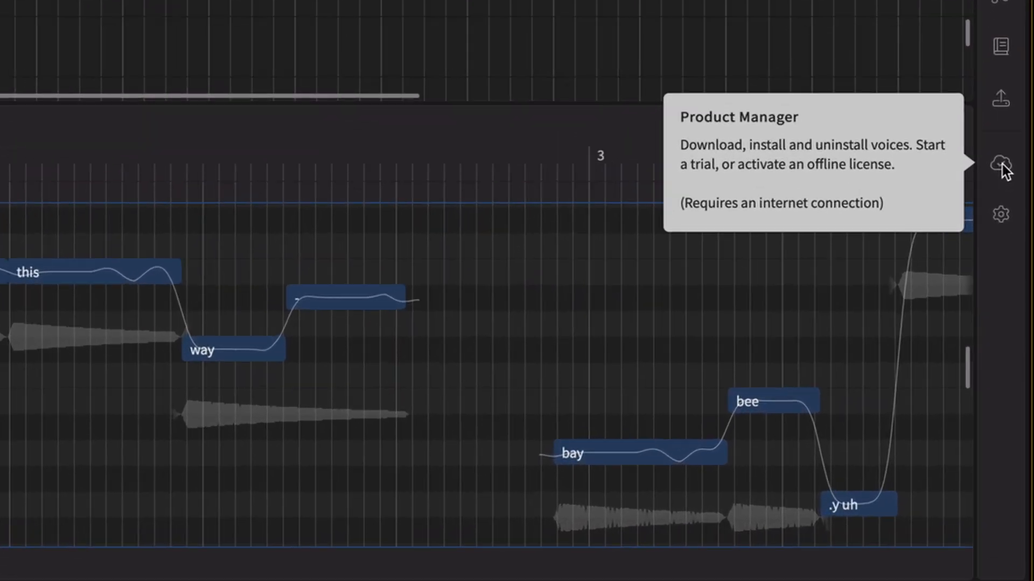
Open the voice manager and list all available voice products.
{"action": "left_click", "coordinate": [1000, 165]}
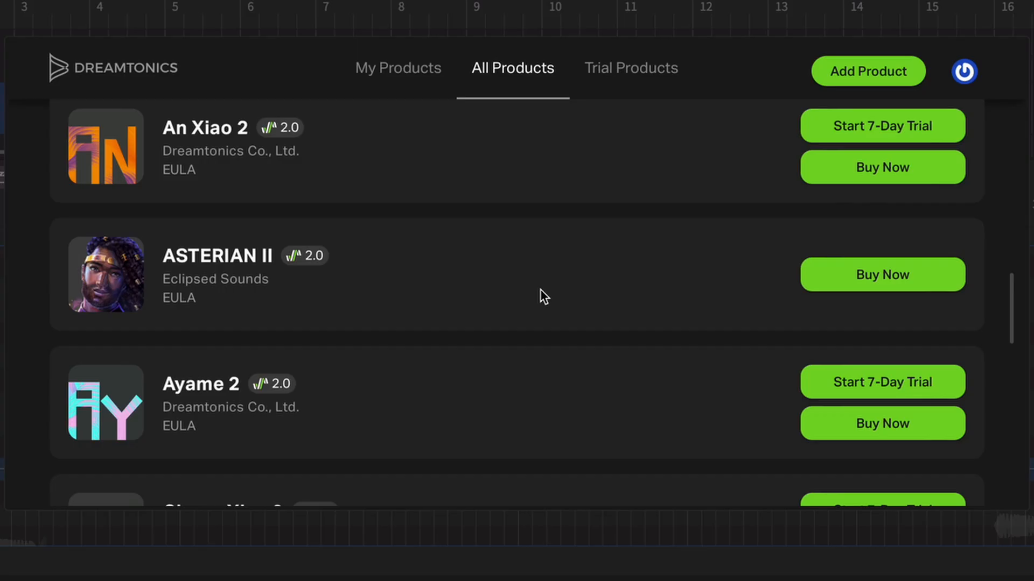
{"action": "left_click", "coordinate": [408, 435]}
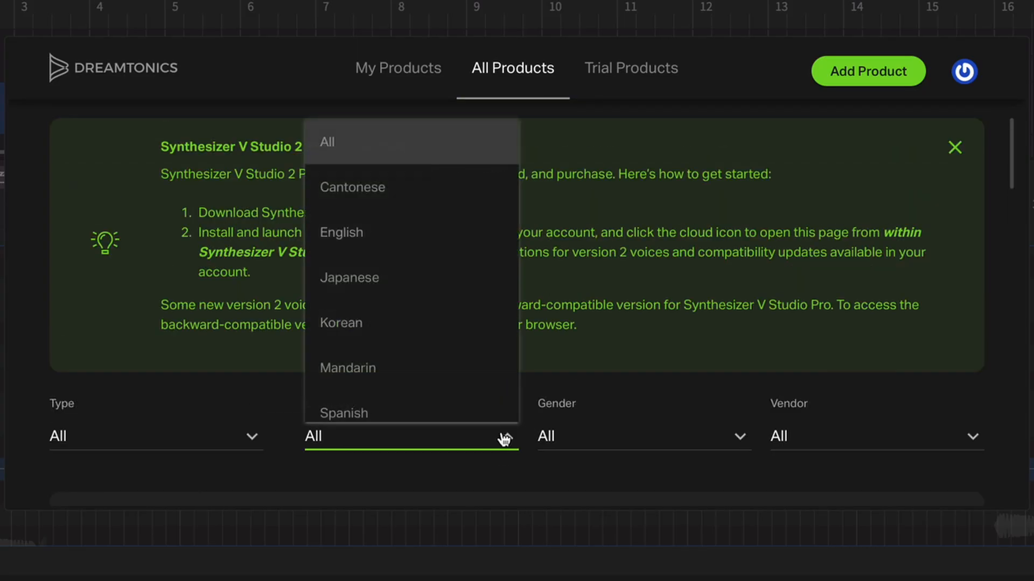
{"action": "left_click", "coordinate": [341, 232]}
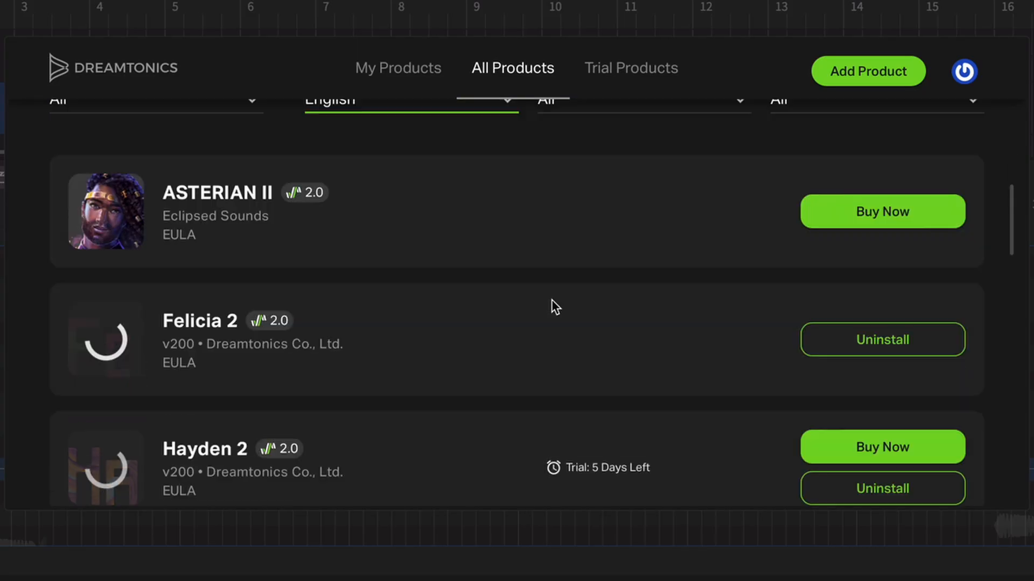
{"action": "scroll", "scroll_direction": "down", "scroll_amount": 3}
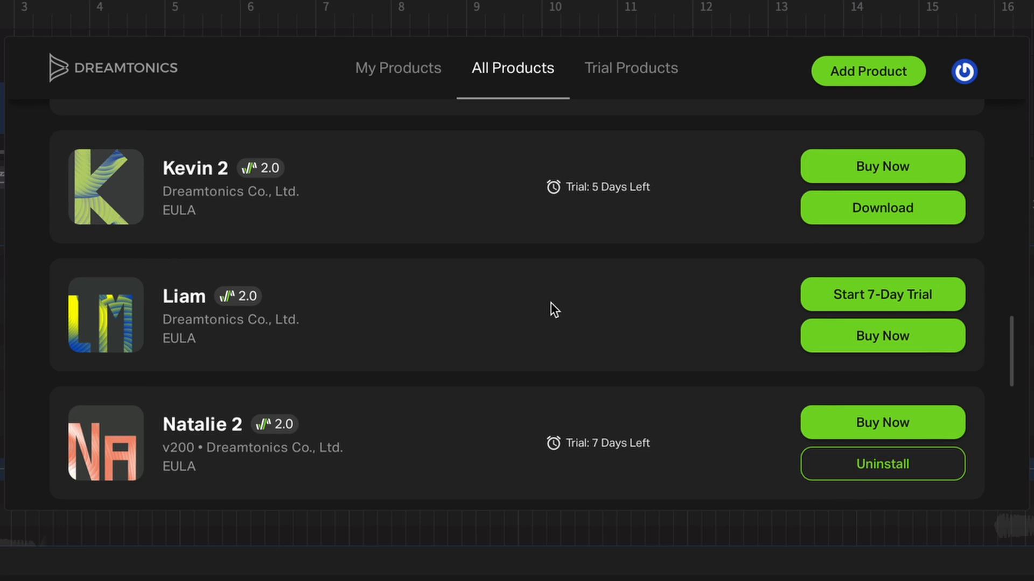
Start a 7-day Liam trial, then download and install the Liam voice.
{"action": "left_click", "coordinate": [881, 294]}
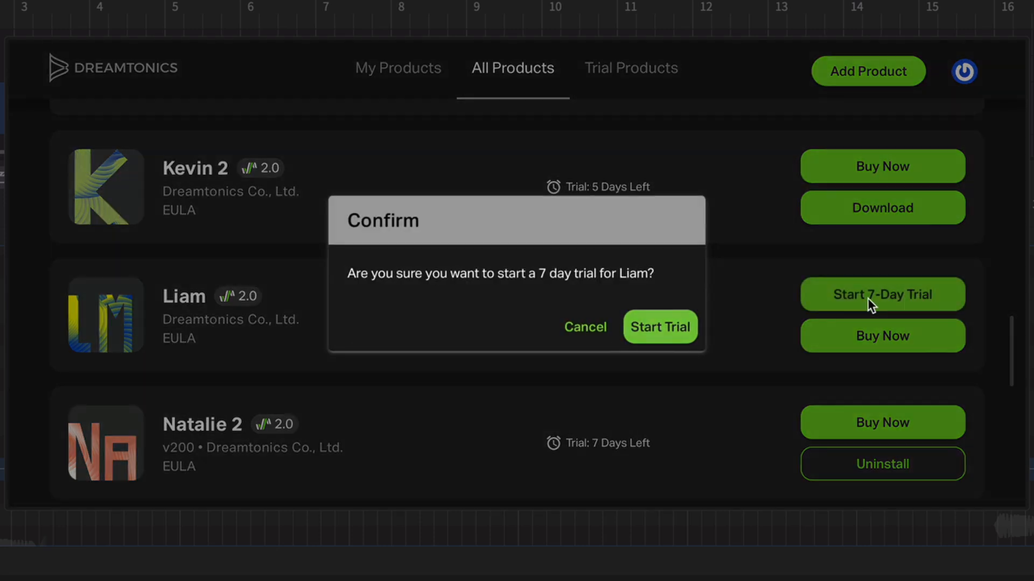
{"action": "left_click", "coordinate": [659, 327]}
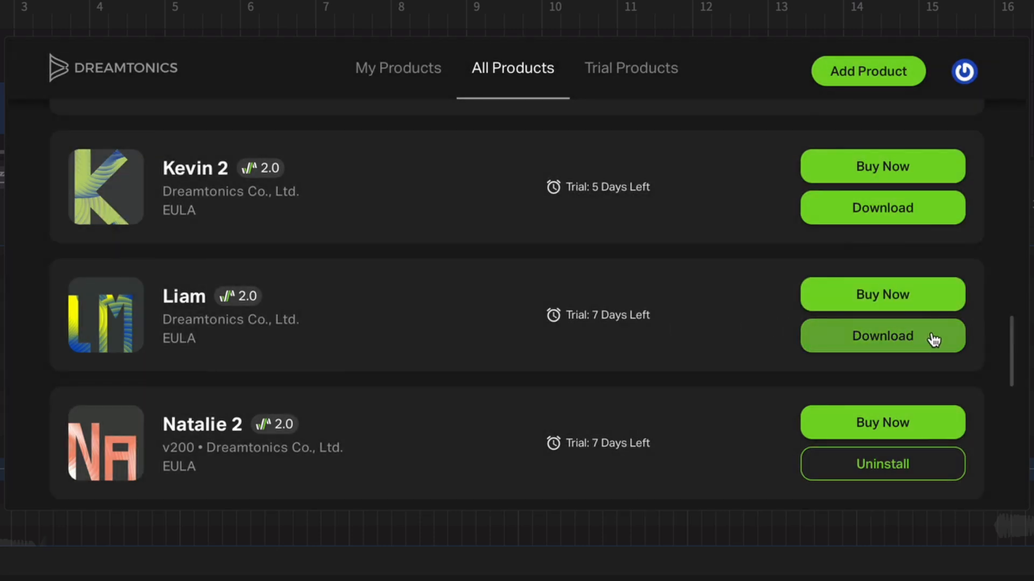
{"action": "left_click", "coordinate": [881, 336]}
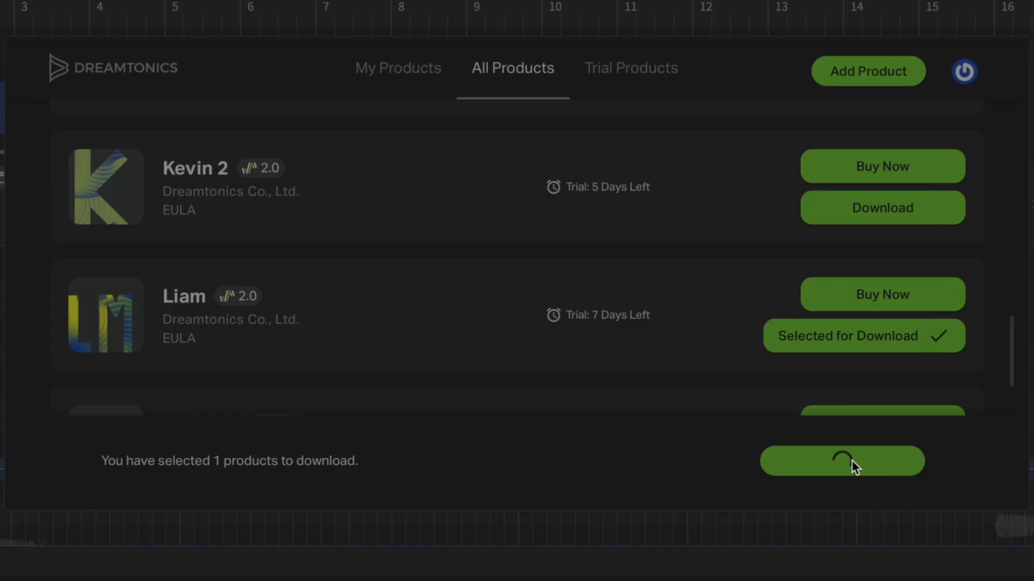
{"action": "left_click", "coordinate": [842, 460]}
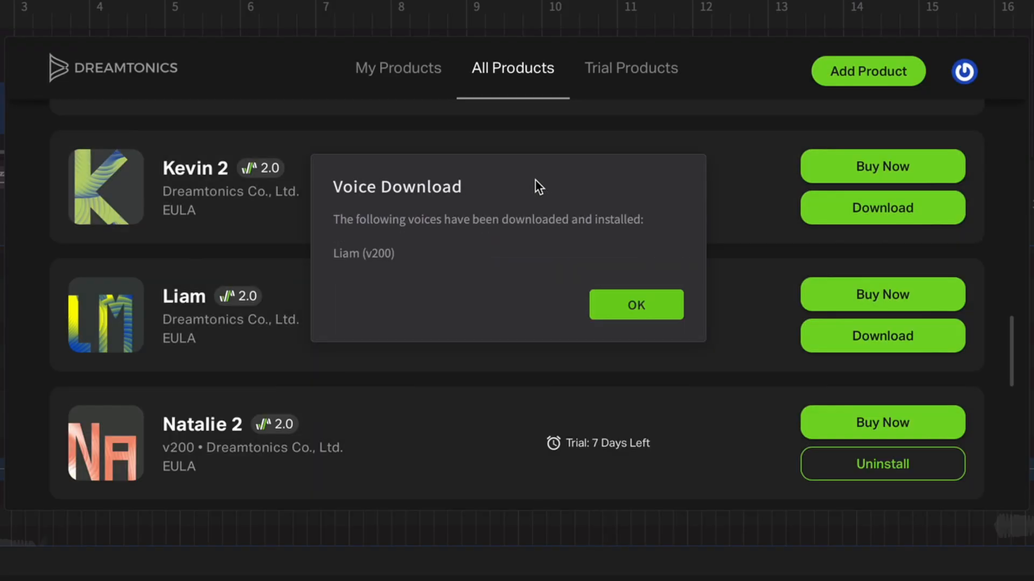
{"action": "left_click", "coordinate": [635, 305]}
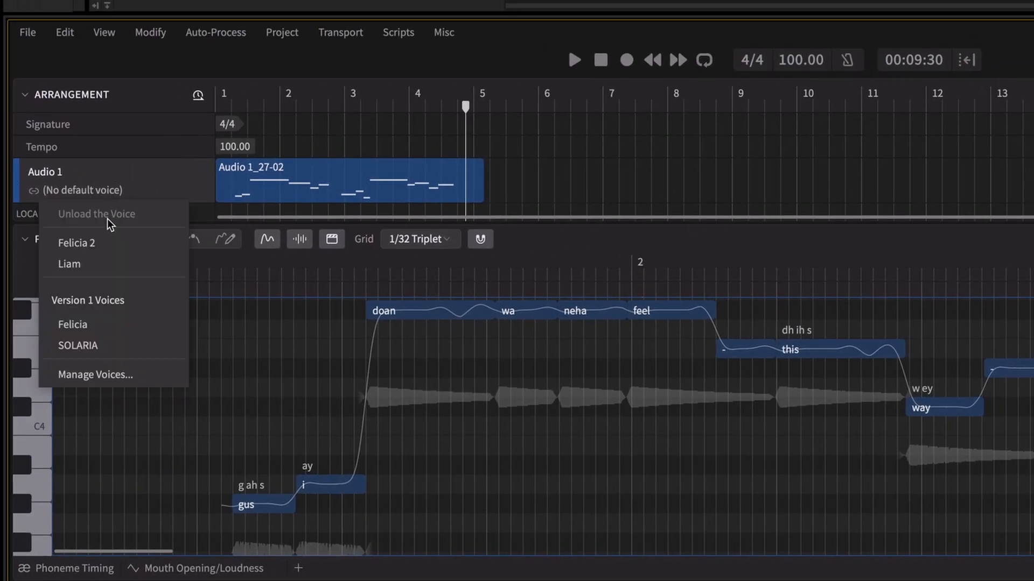
Choose Liam in the Audio 1 track's voice selector.
{"action": "left_click", "coordinate": [69, 264]}
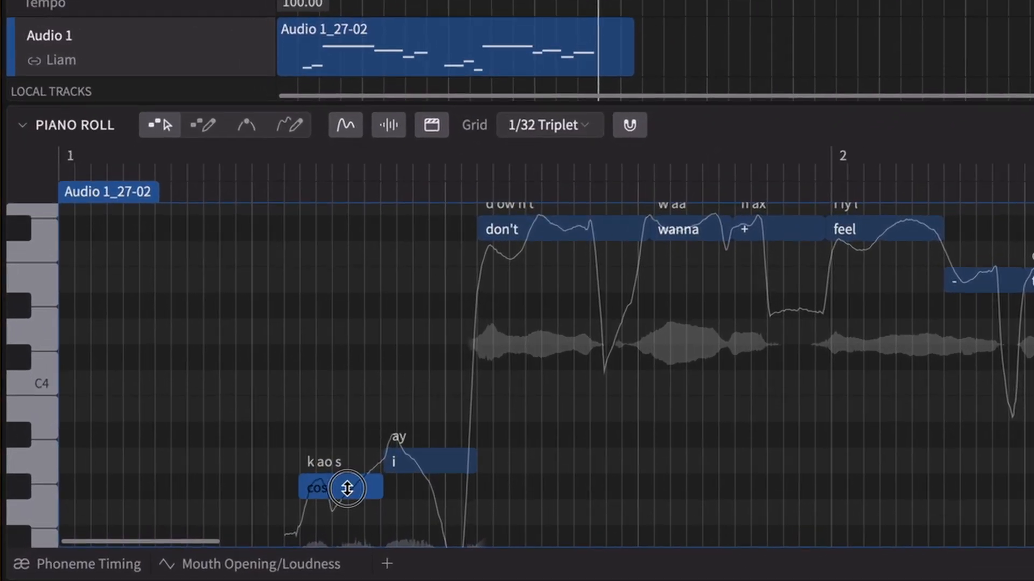
Drag the 'cos' note to adjust its pitch.
{"action": "left_click_drag", "start_coordinate": [347, 488], "coordinate": [344, 513]}
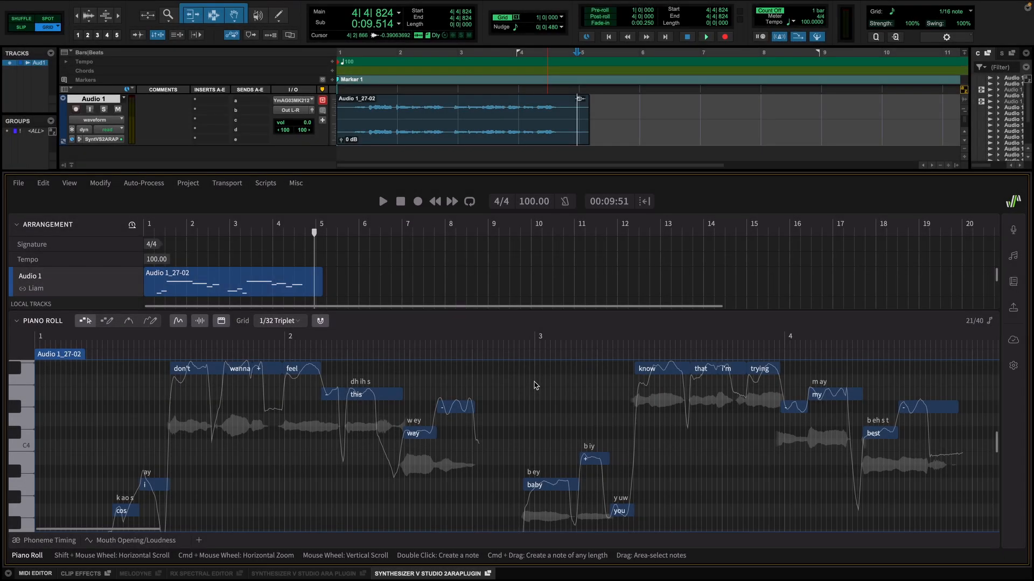
Select all converted notes and apply Smart Quantization with the slider left centred.
{"action": "left_click_drag", "start_coordinate": [534, 385], "coordinate": [96, 521]}
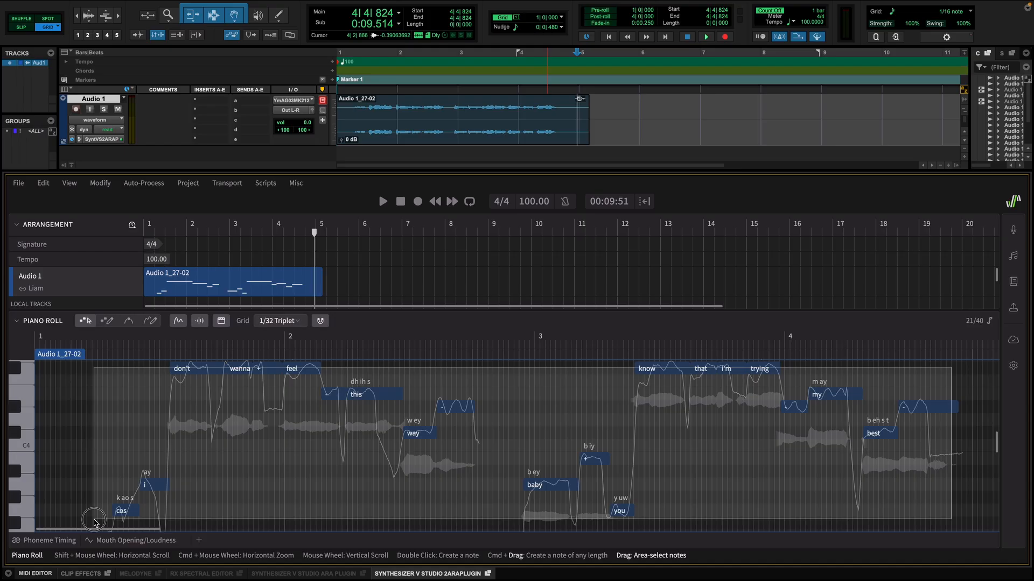
{"action": "left_click", "coordinate": [100, 183]}
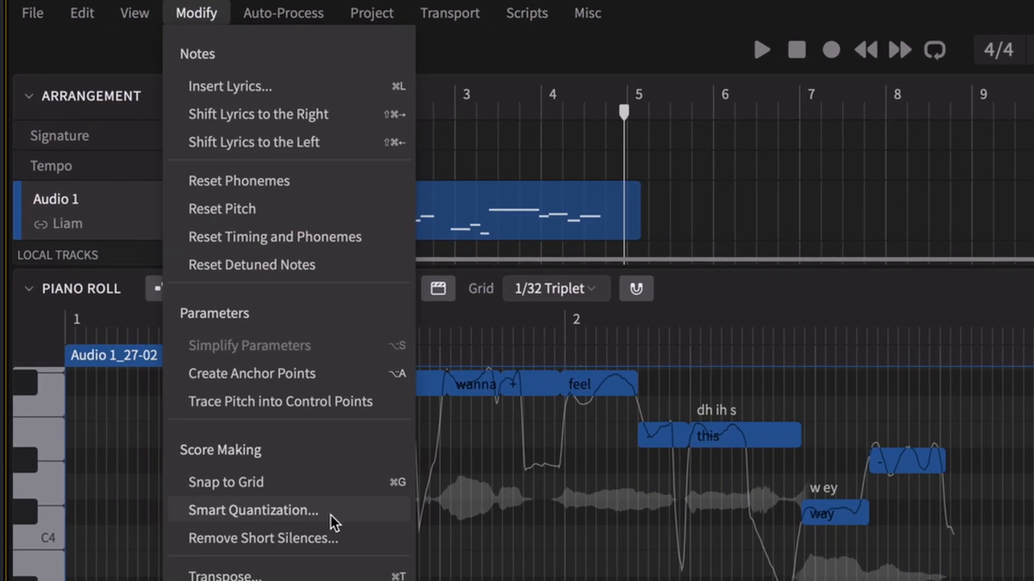
{"action": "left_click", "coordinate": [250, 510]}
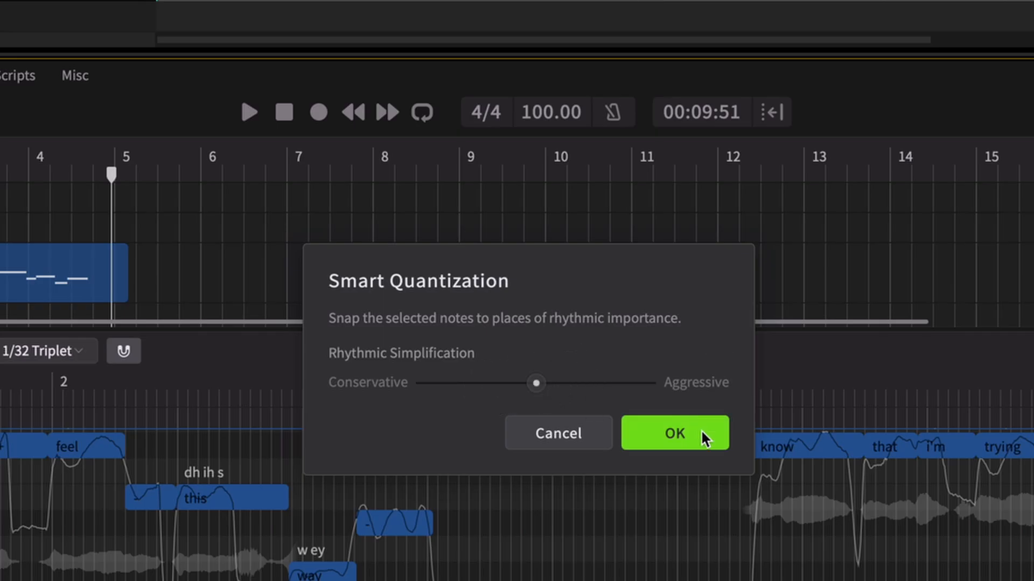
{"action": "left_click", "coordinate": [673, 433]}
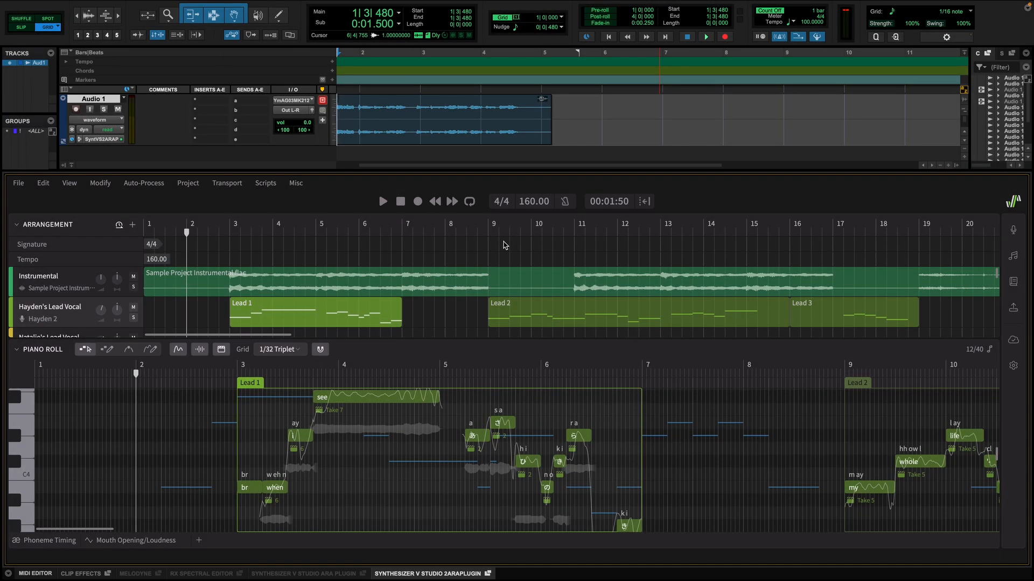
Play the sample project briefly, then pause playback.
{"action": "left_click", "coordinate": [706, 37]}
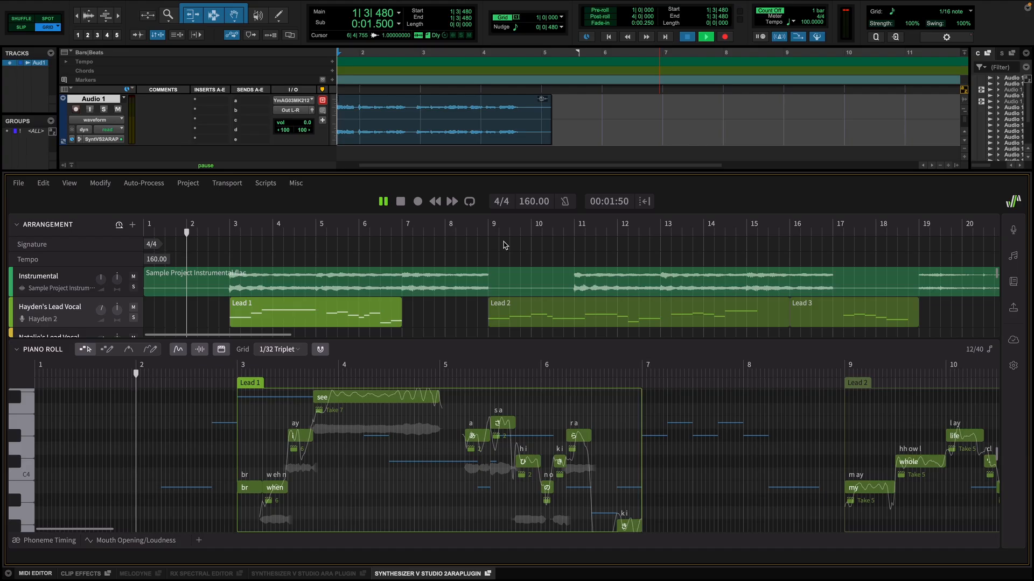
{"action": "left_click", "coordinate": [704, 36]}
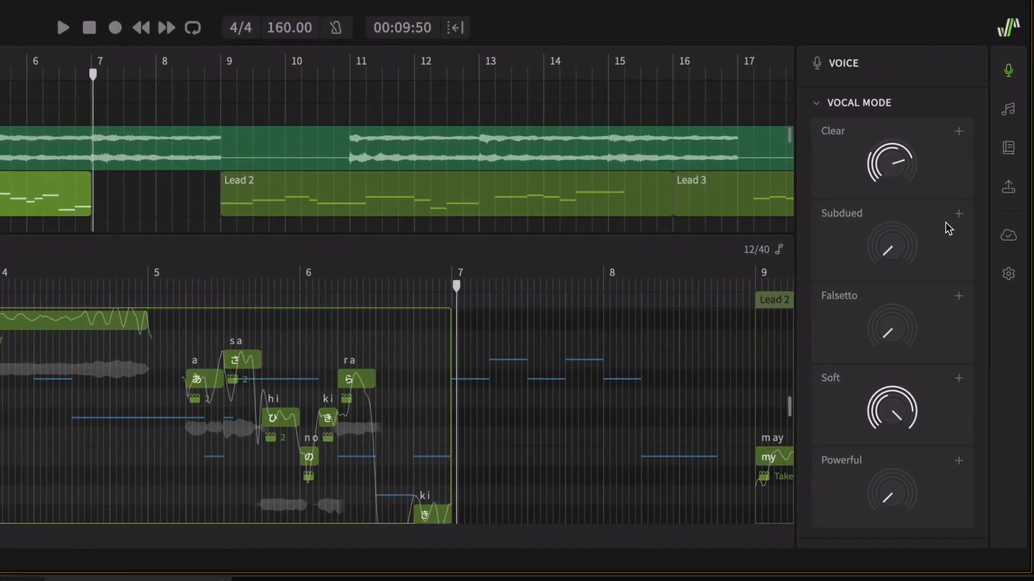
Inspect the Vocal Mode knobs in the Voice panel, then select the Lead 1 vocal part.
{"action": "left_click", "coordinate": [958, 131]}
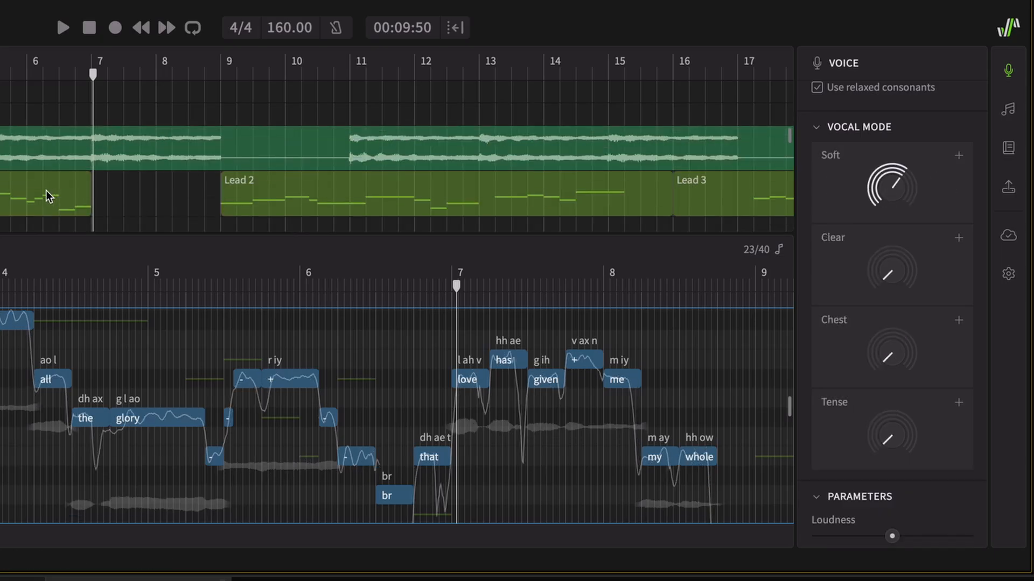
{"action": "left_click", "coordinate": [1007, 70]}
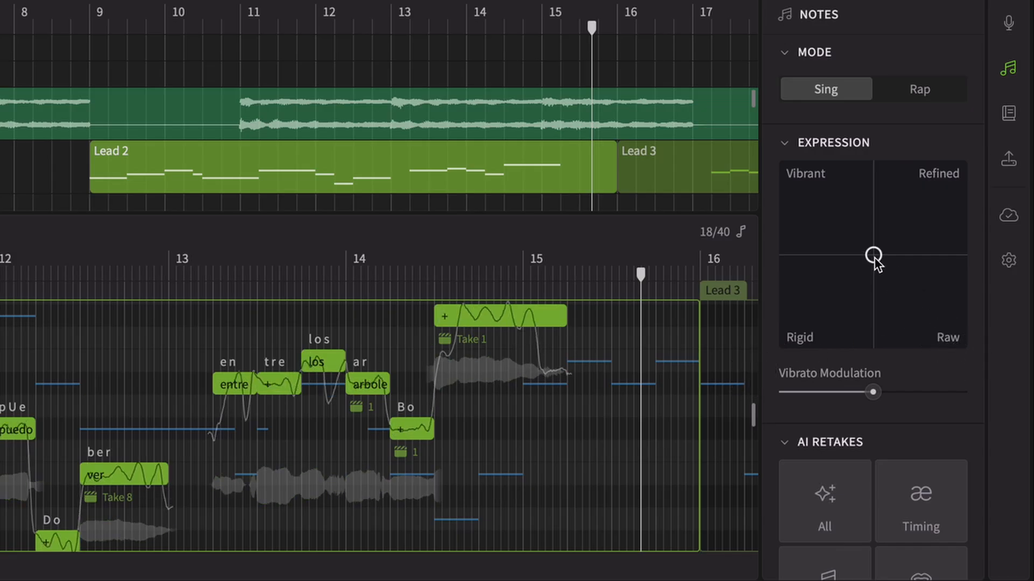
Generate a new AI retake for the selected Lead 2 notes, producing Take 10.
{"action": "scroll", "scroll_direction": "down", "scroll_amount": 3}
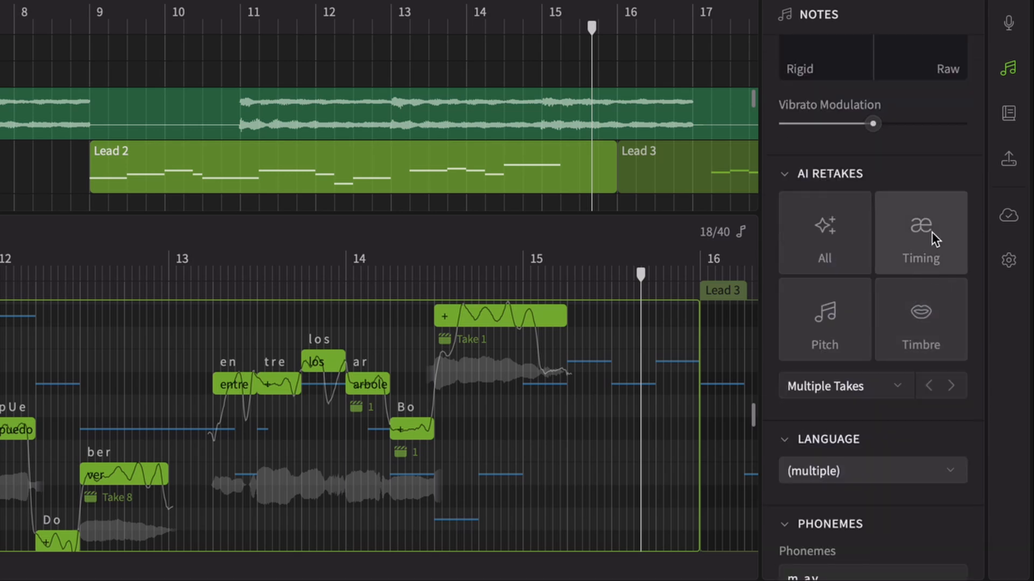
{"action": "left_click", "coordinate": [825, 318]}
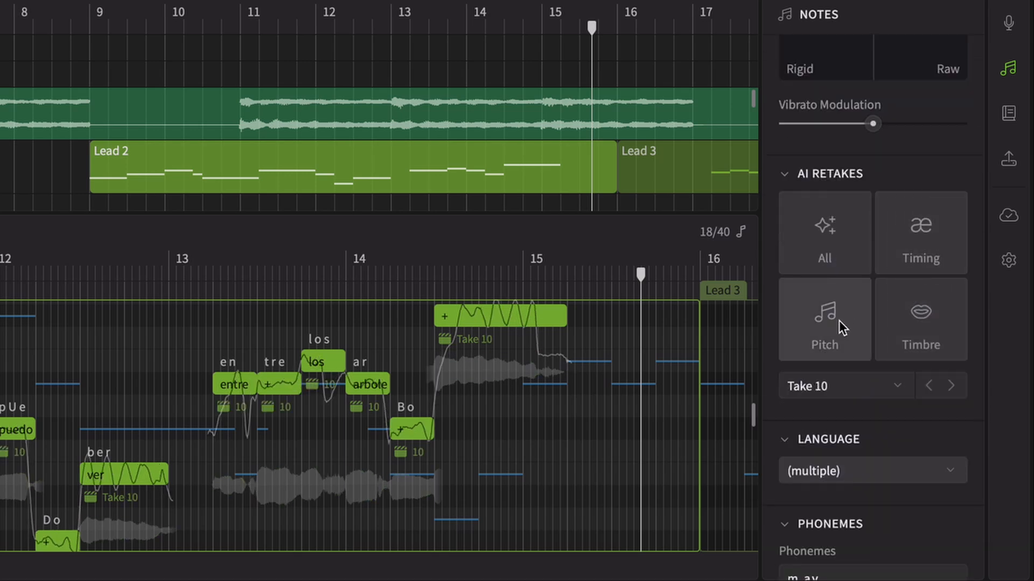